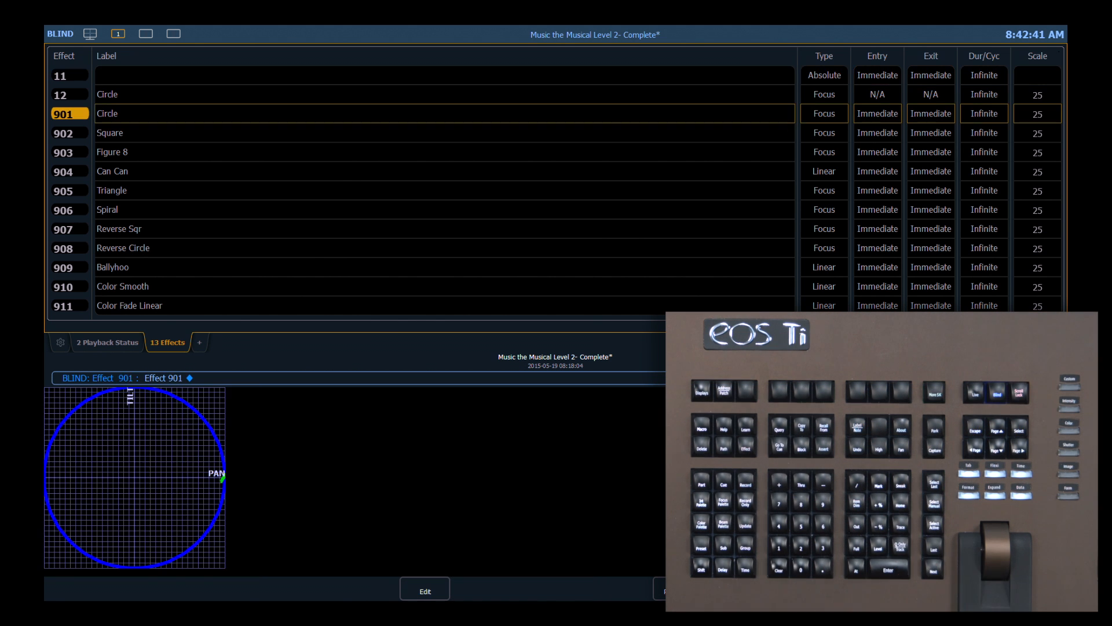
# Select Circle effect 901 in Blind and show its attribute buttons.
pyautogui.click(424, 588)
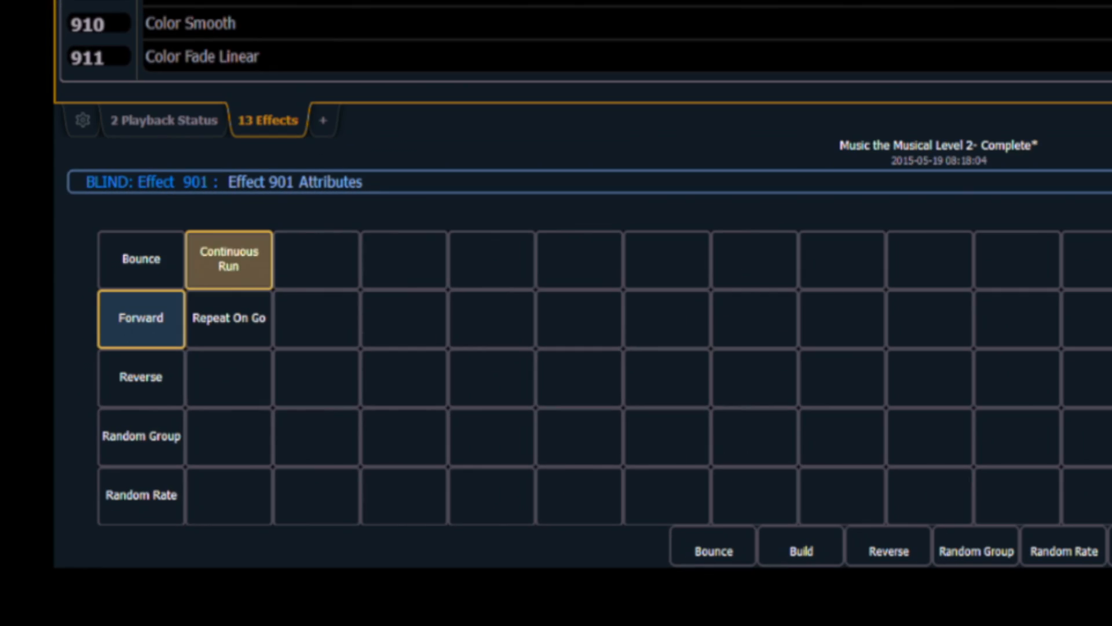
pyautogui.click(228, 259)
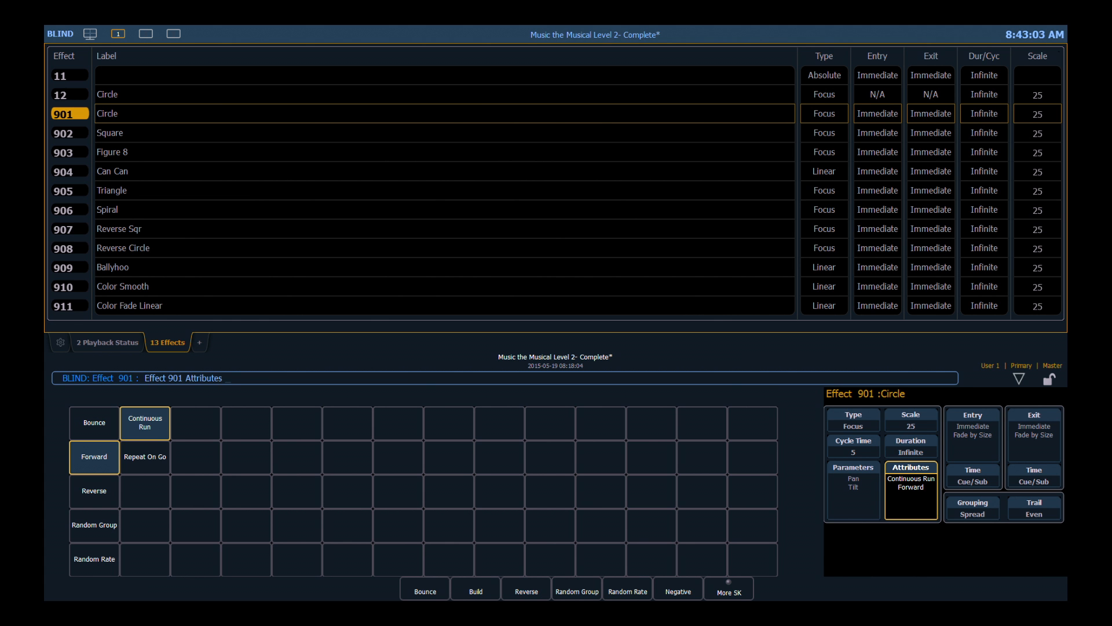
pyautogui.click(145, 423)
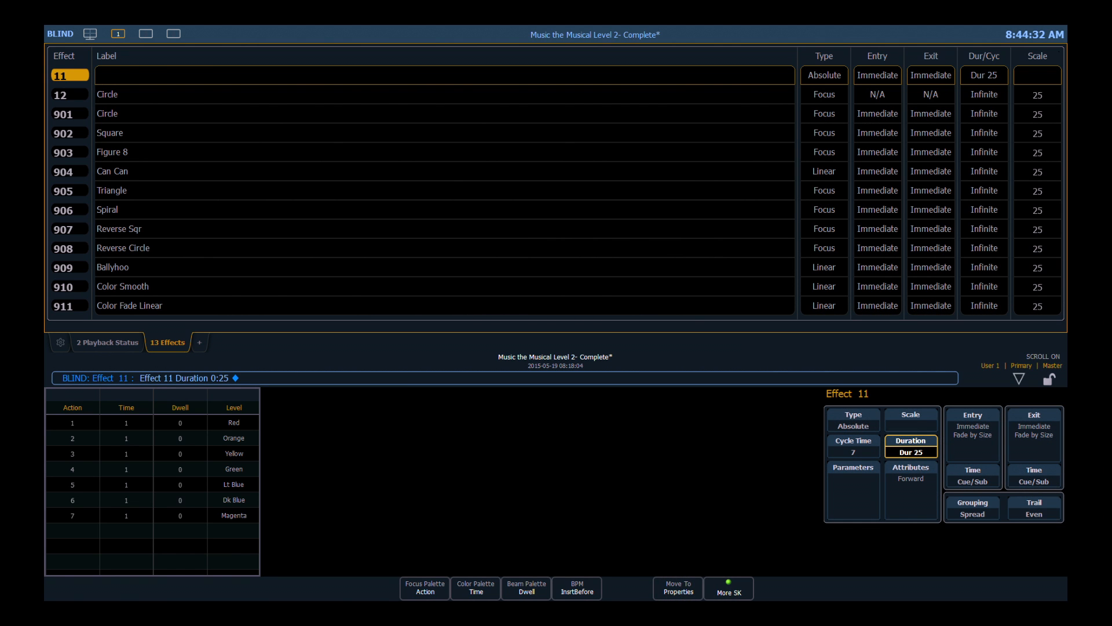
# Give effect 11 a 25-second duration and turn on Repeat On Go.
pyautogui.click(910, 471)
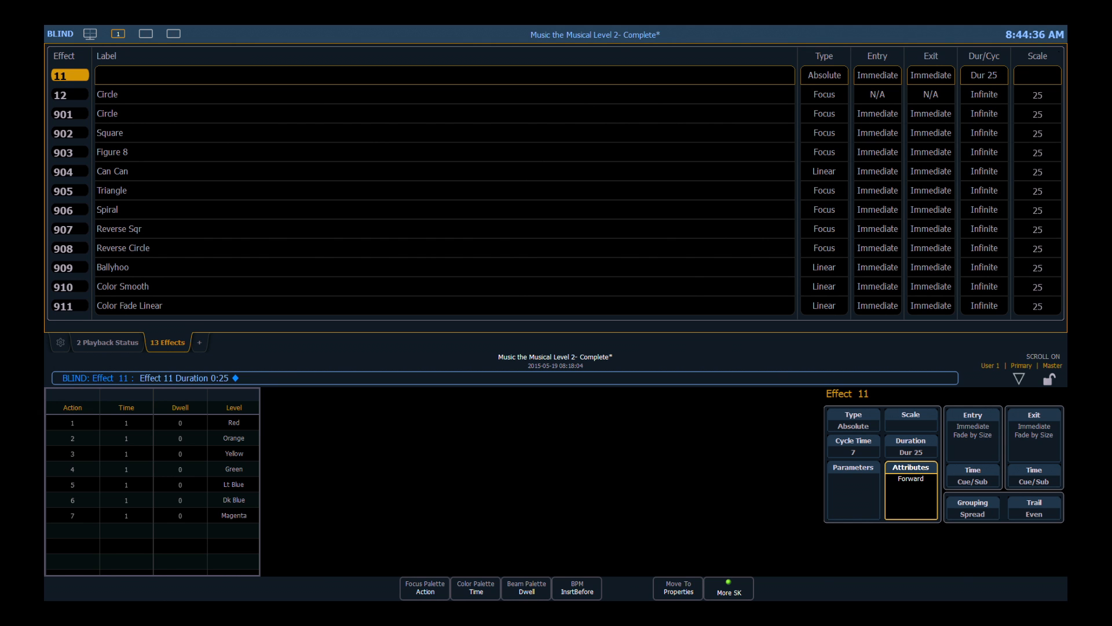
pyautogui.click(910, 467)
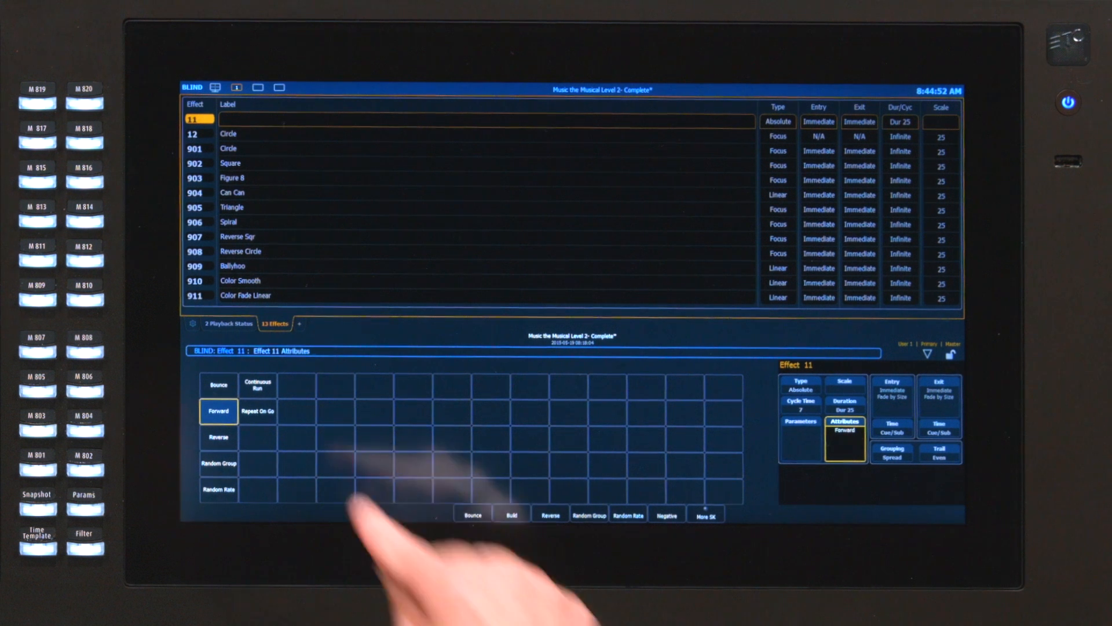
pyautogui.click(259, 410)
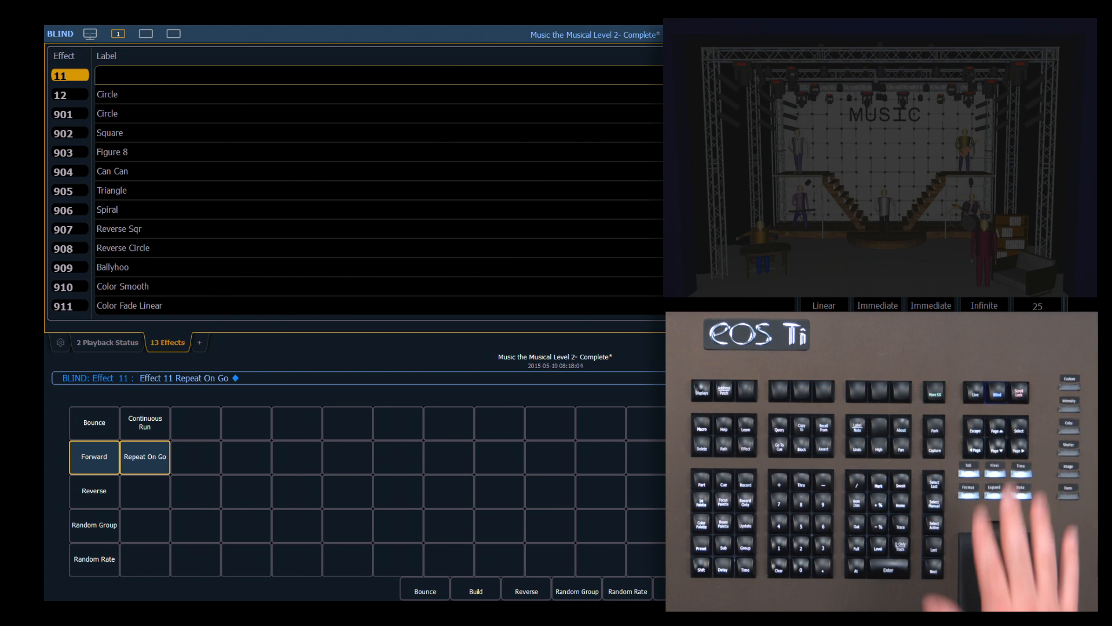
pyautogui.click(968, 393)
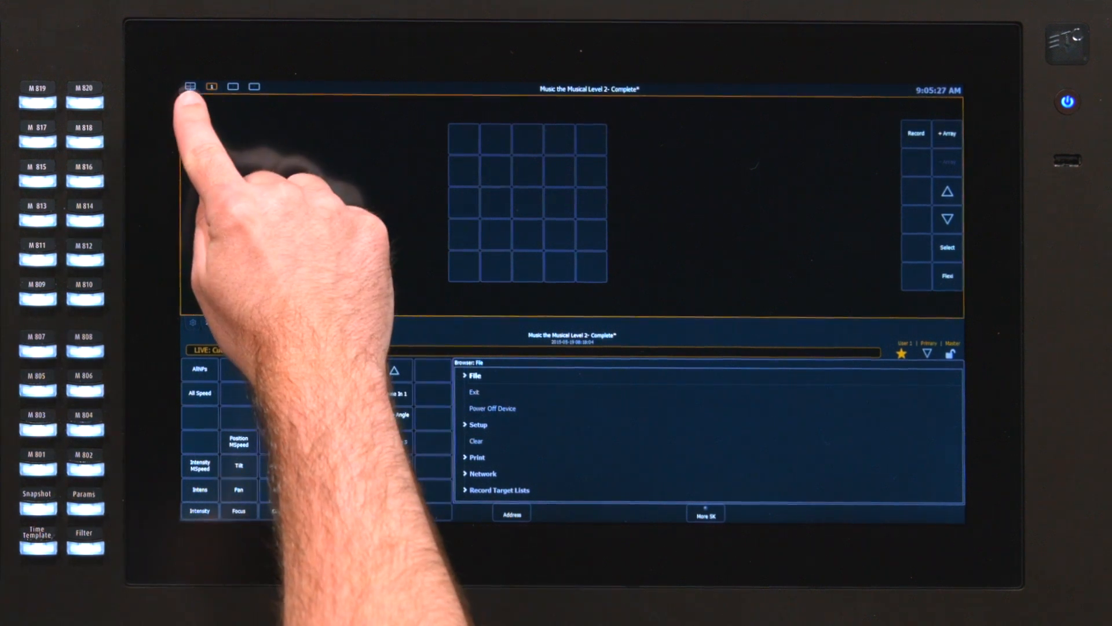
# Remove a row from the button grid layout, leaving four rows.
pyautogui.click(189, 87)
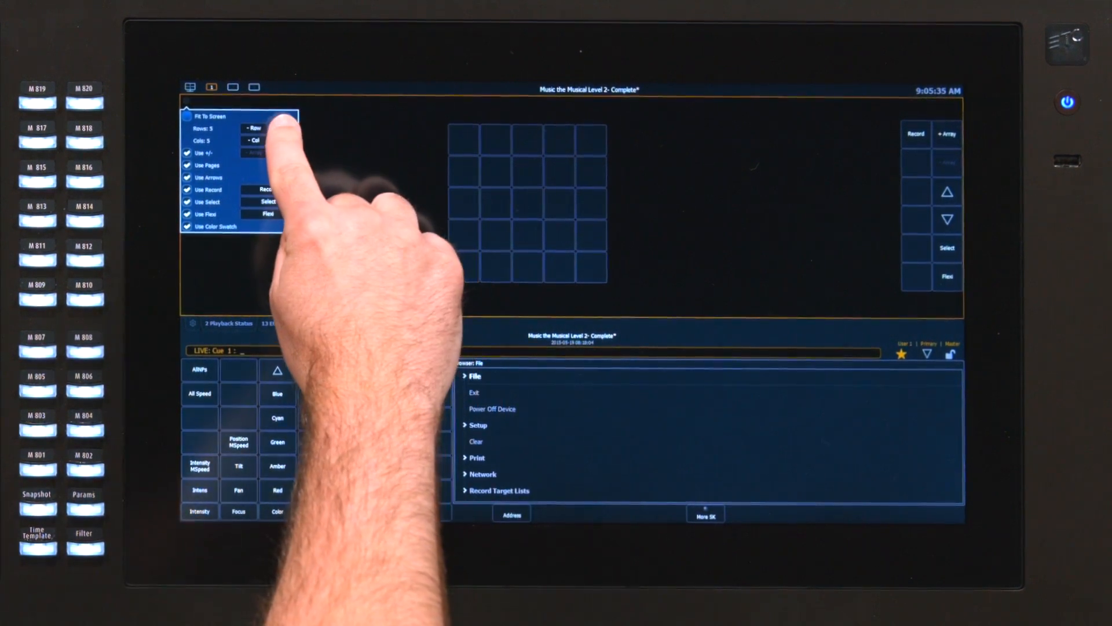
pyautogui.click(253, 128)
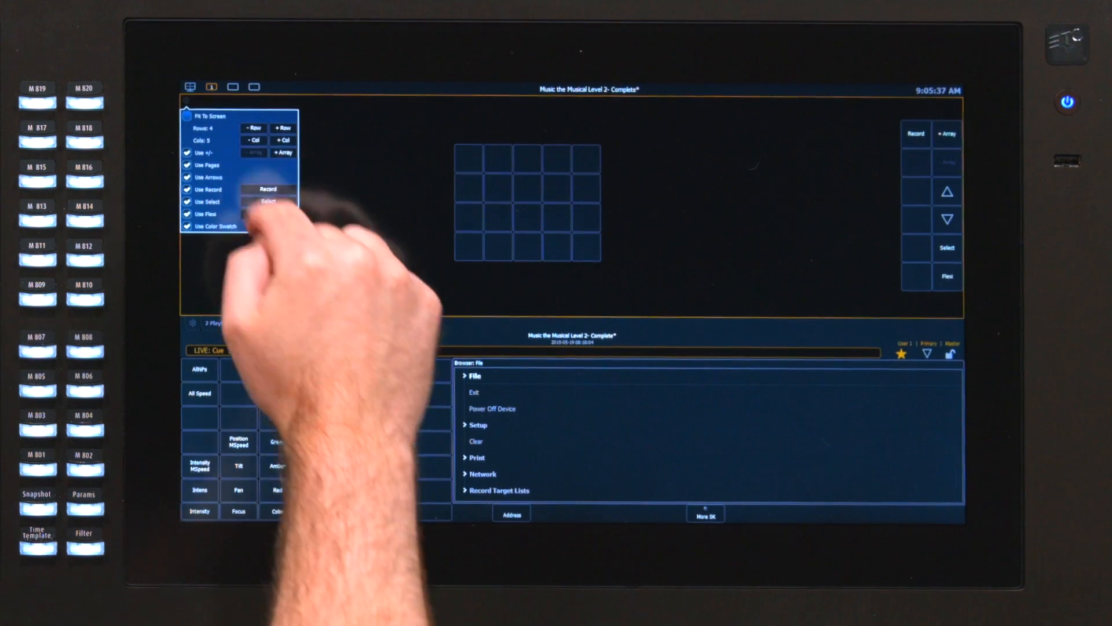
pyautogui.click(283, 140)
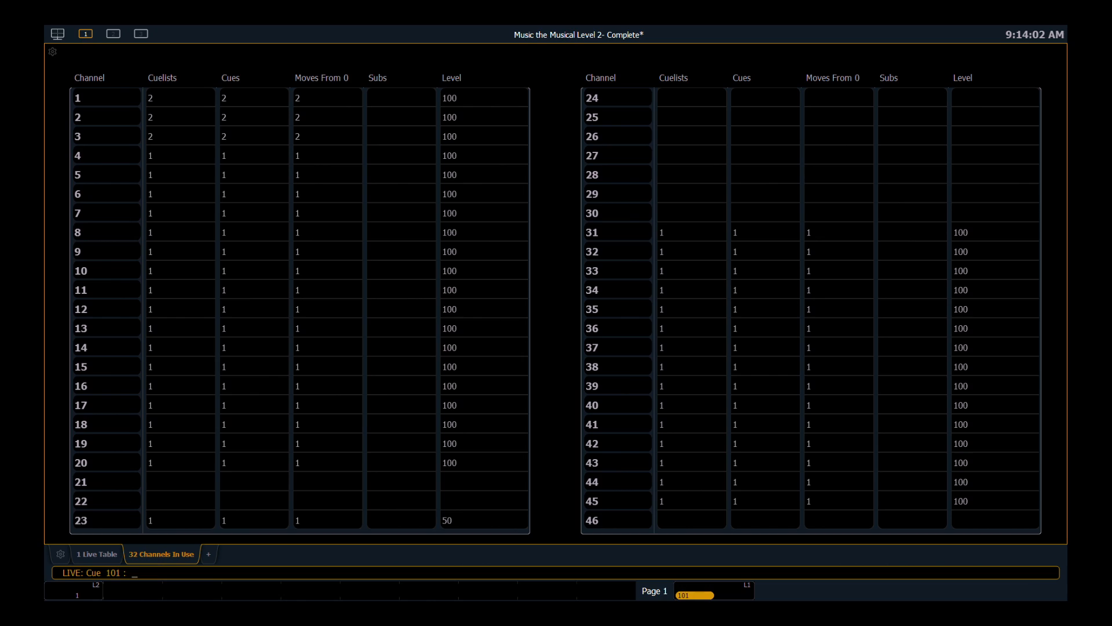
# Sort the table by channel, cuelist and submaster columns, then filter to option 2.
pyautogui.click(89, 78)
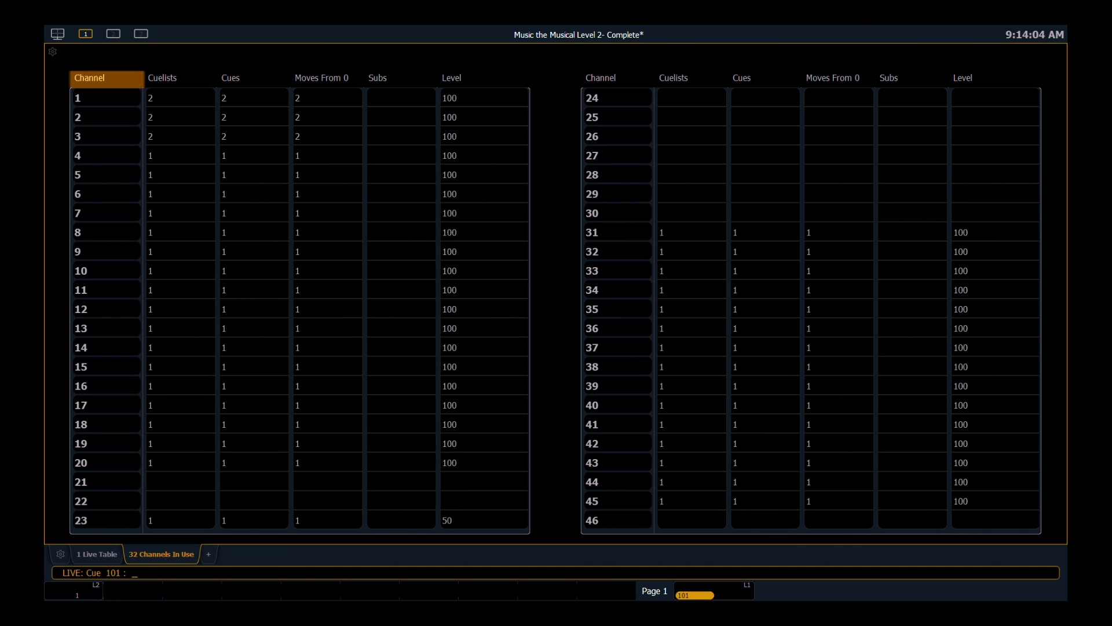
pyautogui.click(181, 78)
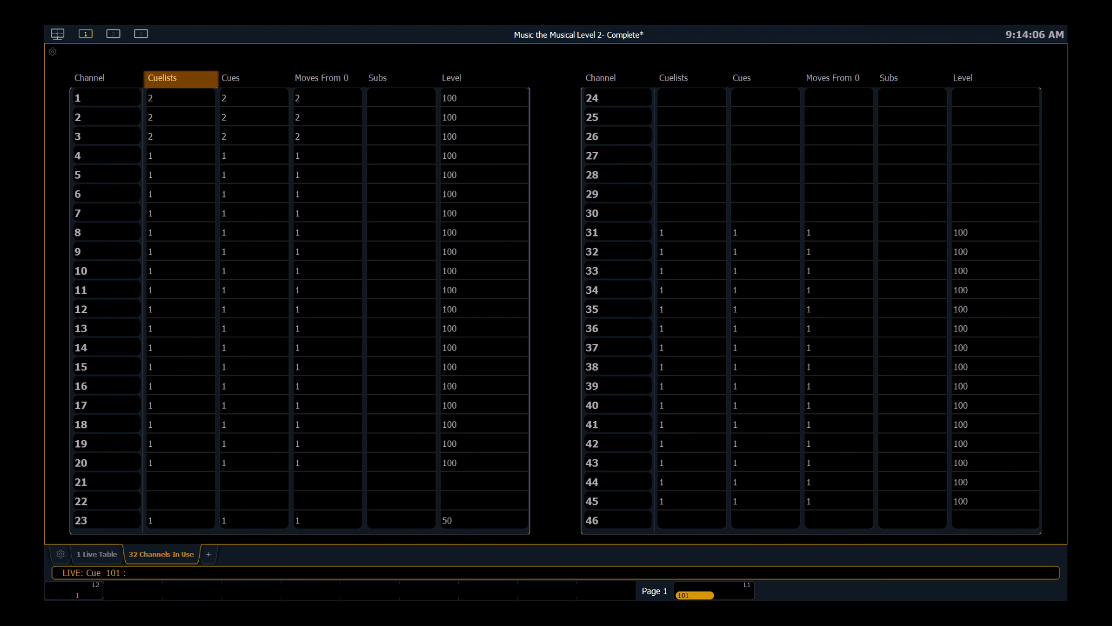
pyautogui.click(181, 79)
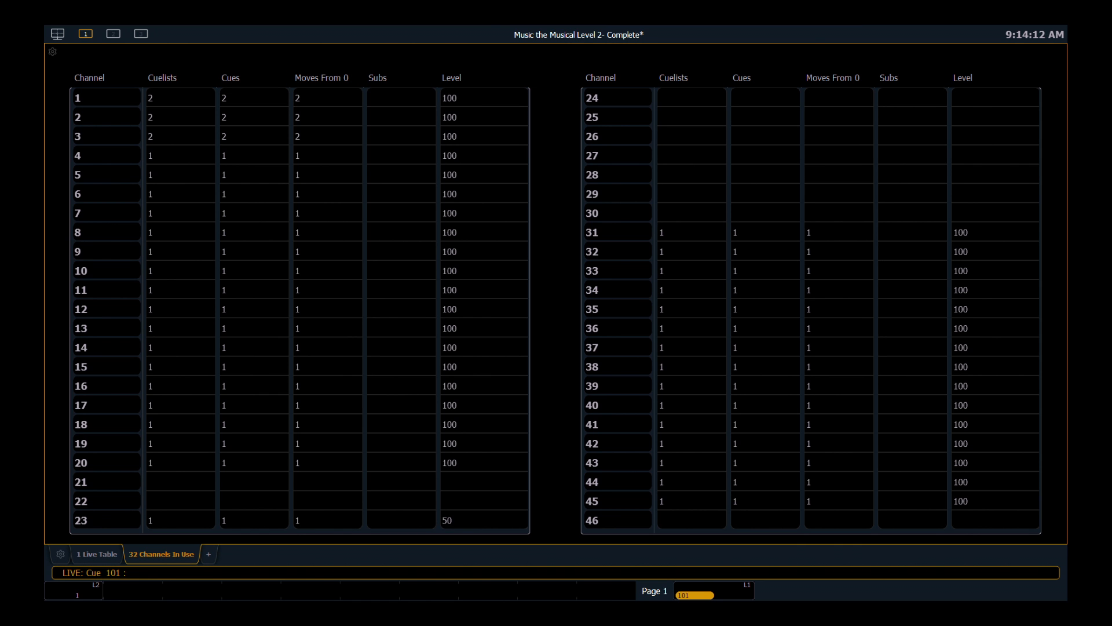
pyautogui.click(399, 77)
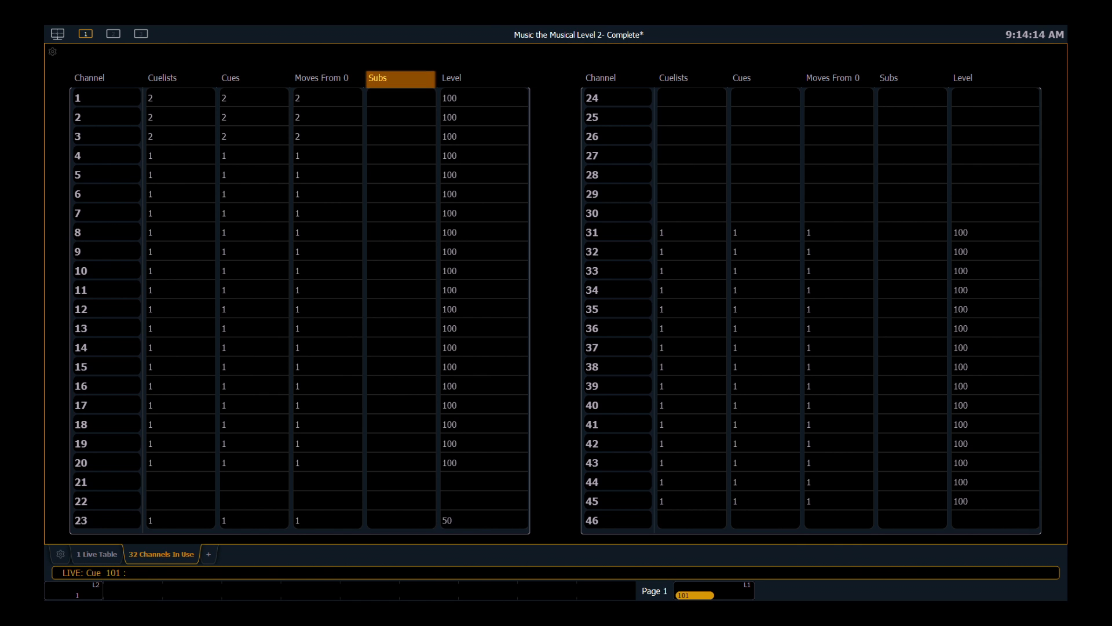
pyautogui.click(483, 78)
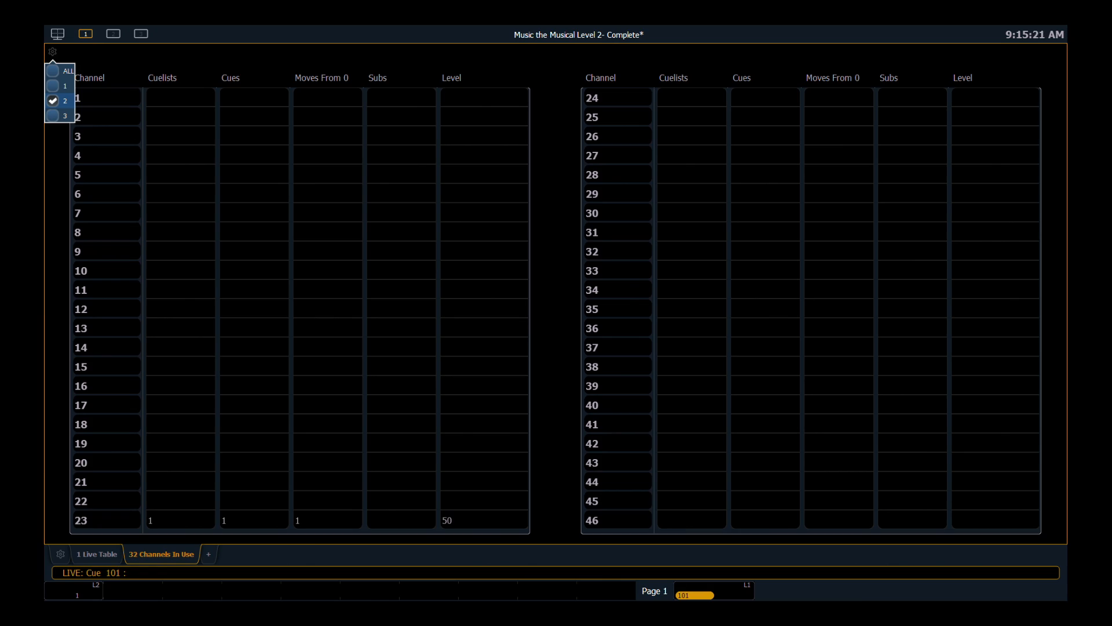
pyautogui.click(98, 554)
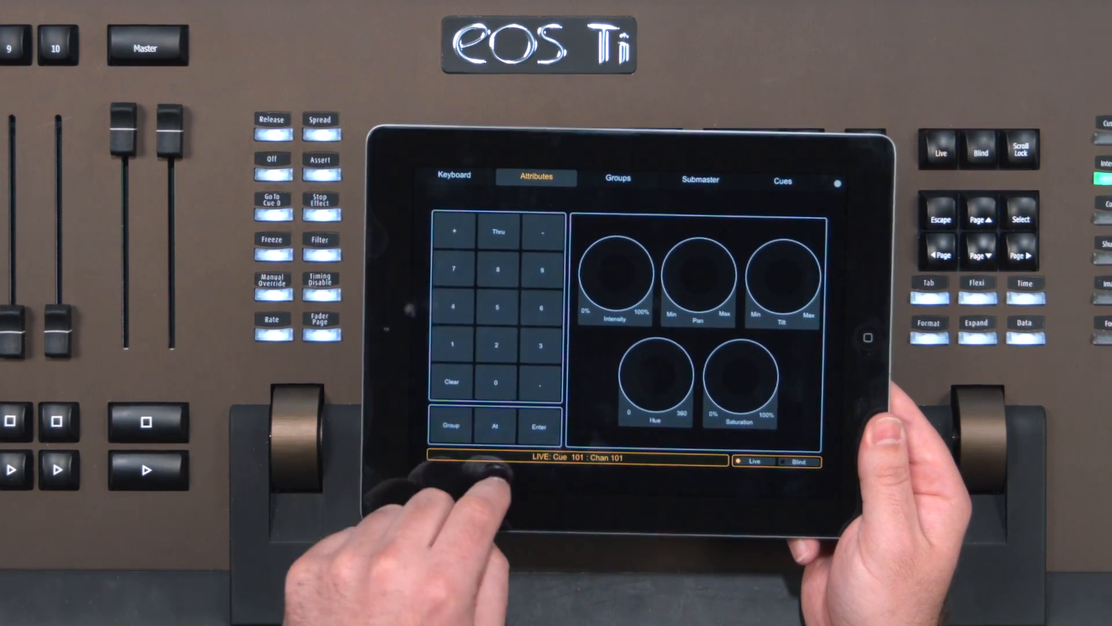
# Show the TouchOSC Groups page with group faders, color palettes and effect presets.
pyautogui.click(616, 179)
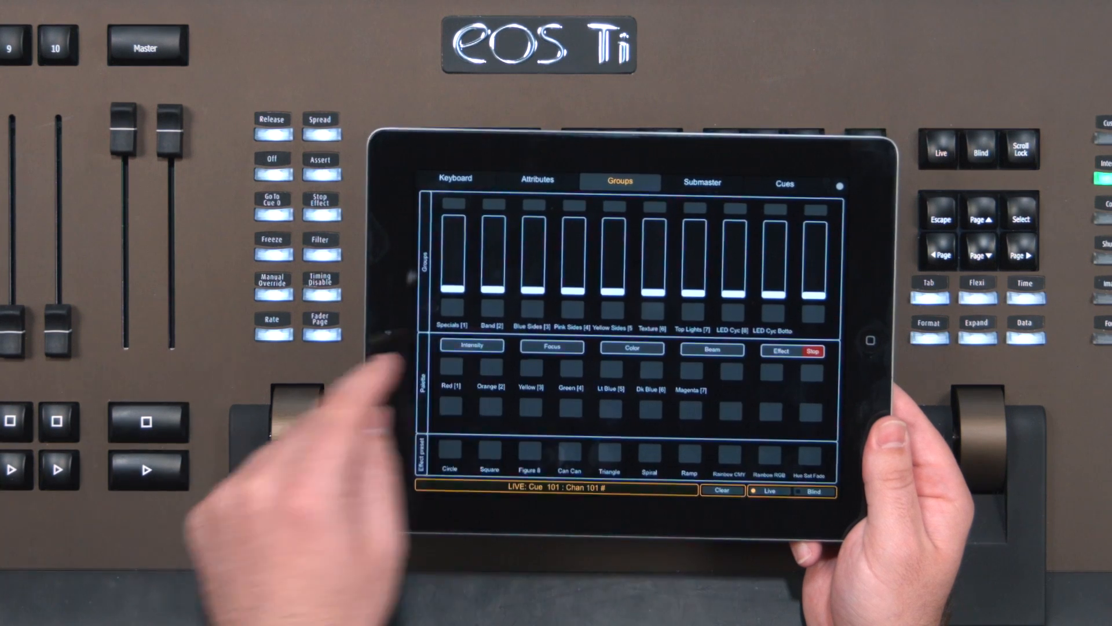
pyautogui.click(784, 183)
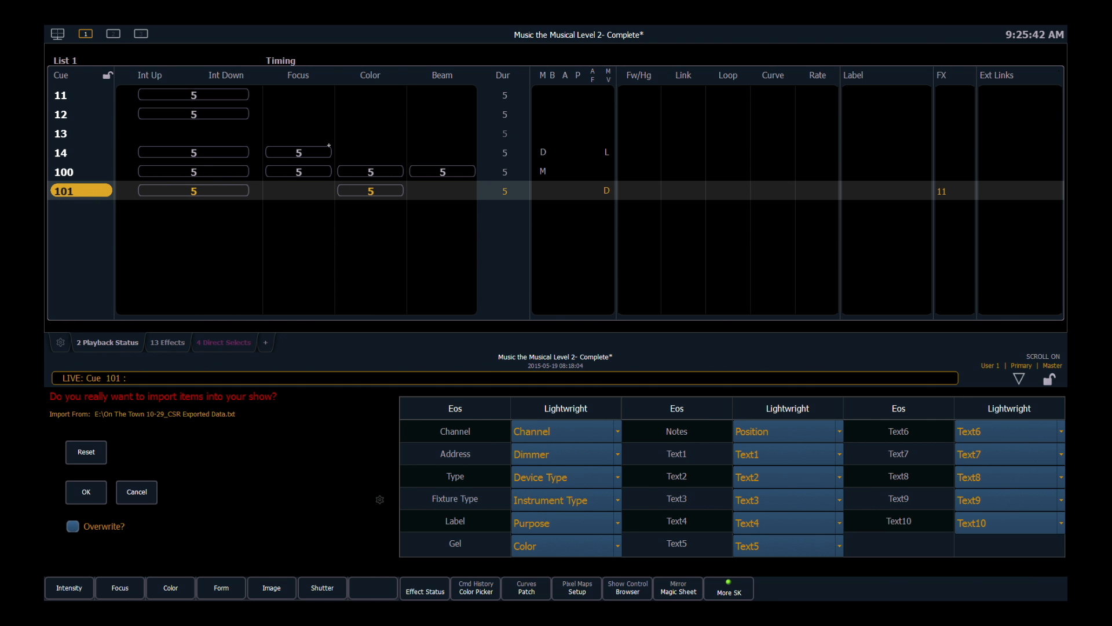
# Choose the Lightwright data file and map Channel, Dimmer, Purpose, Color and text fields.
pyautogui.click(566, 430)
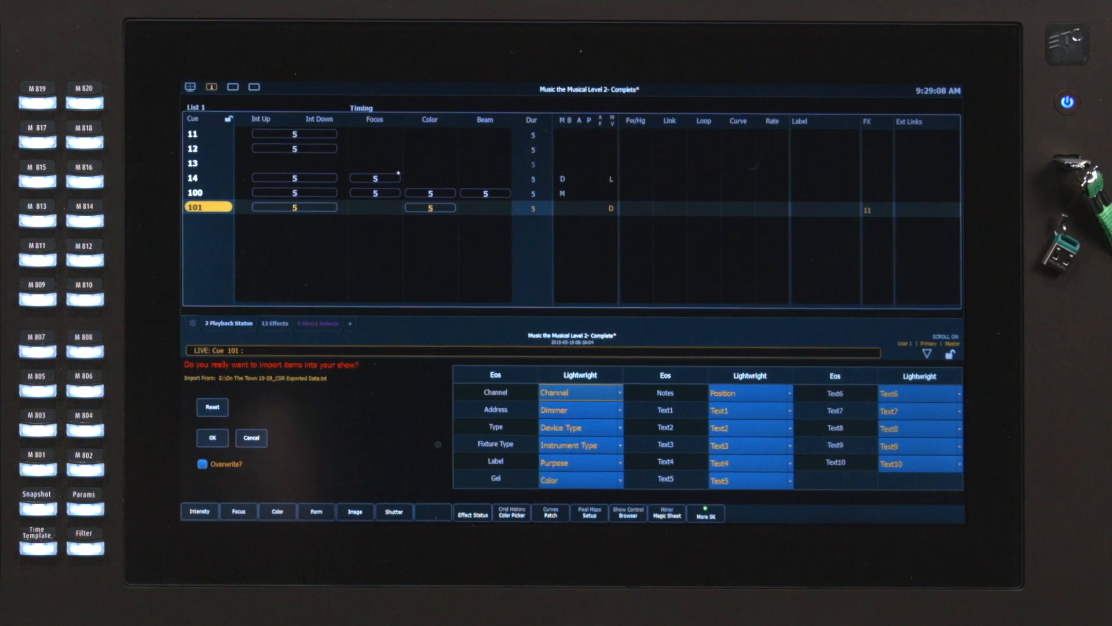
pyautogui.click(211, 438)
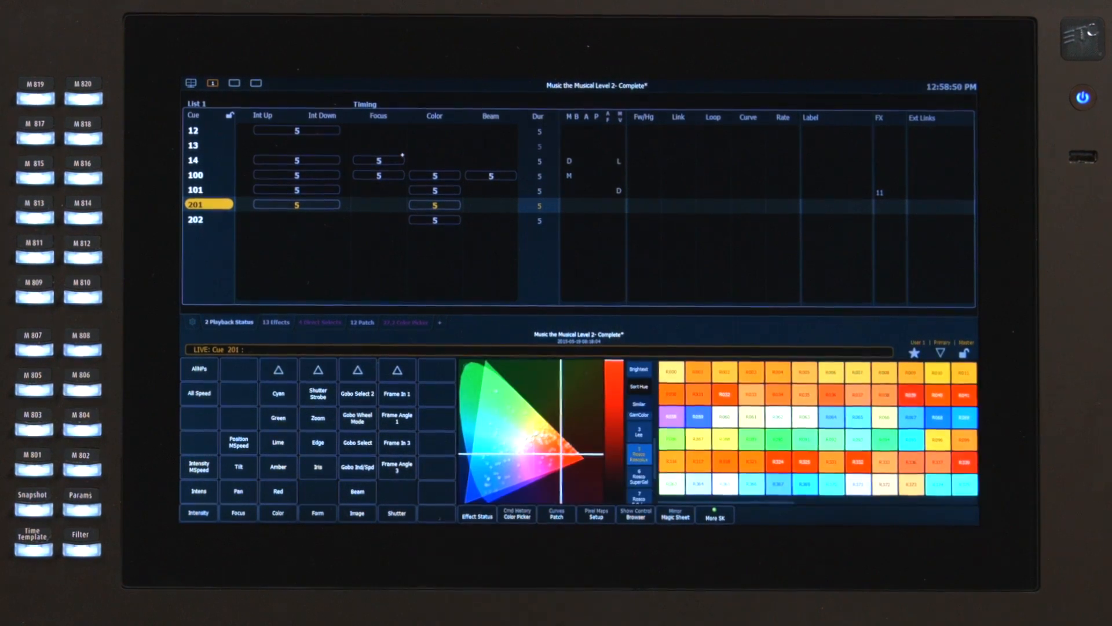
# Bring up the Color Picker below the Playback Status list holding cues 201 and 202.
pyautogui.click(910, 461)
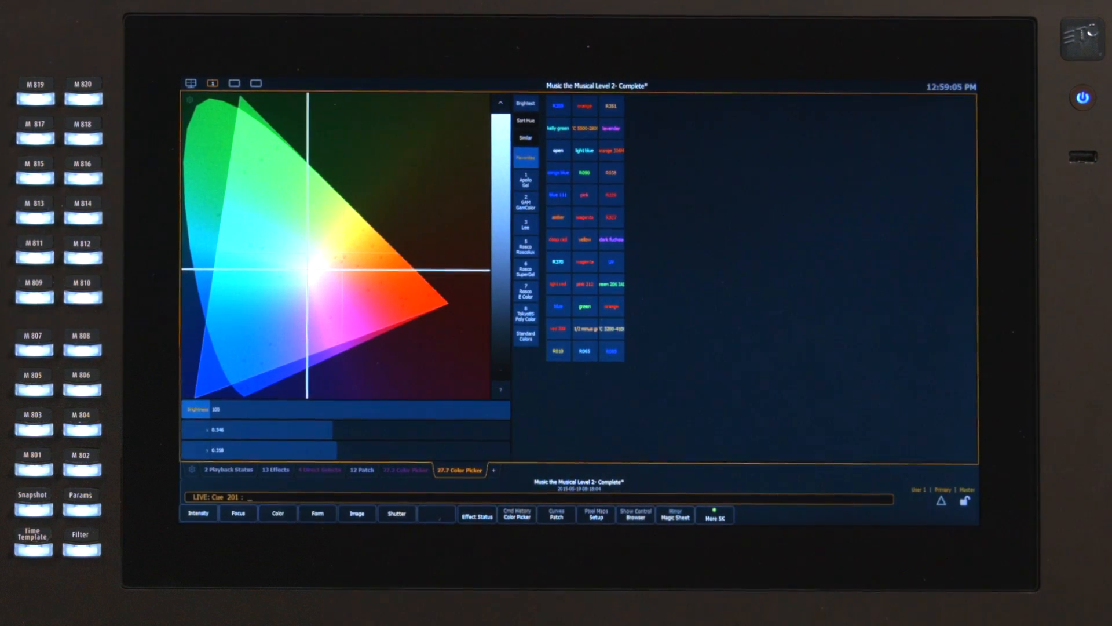
# Expand the Color Picker full screen and switch swatches to Rosco Roscolux.
pyautogui.click(266, 213)
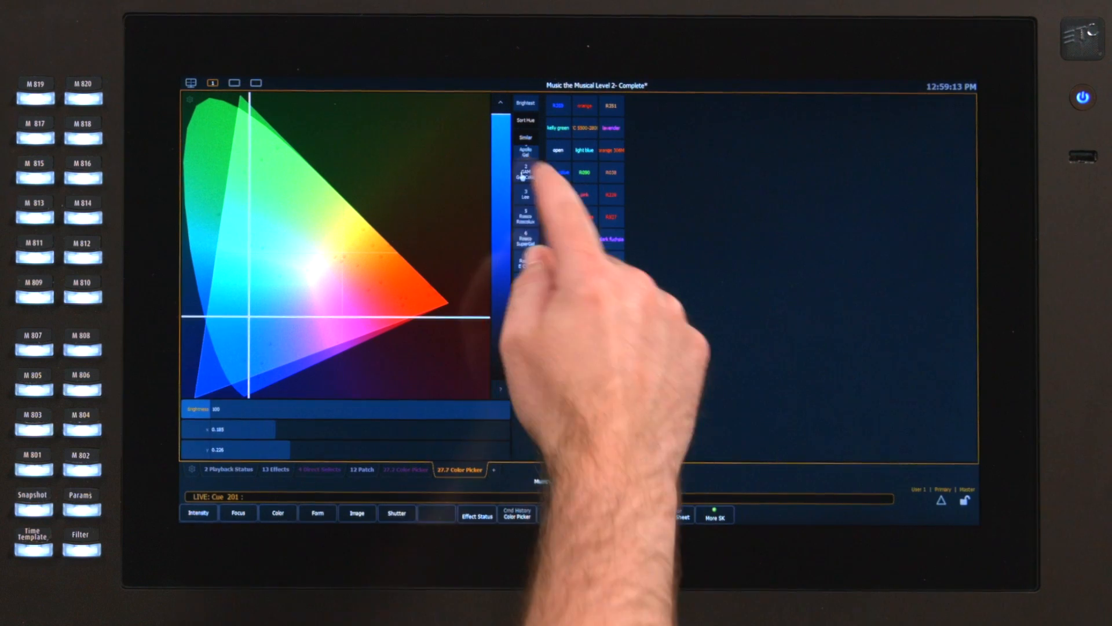
pyautogui.click(525, 244)
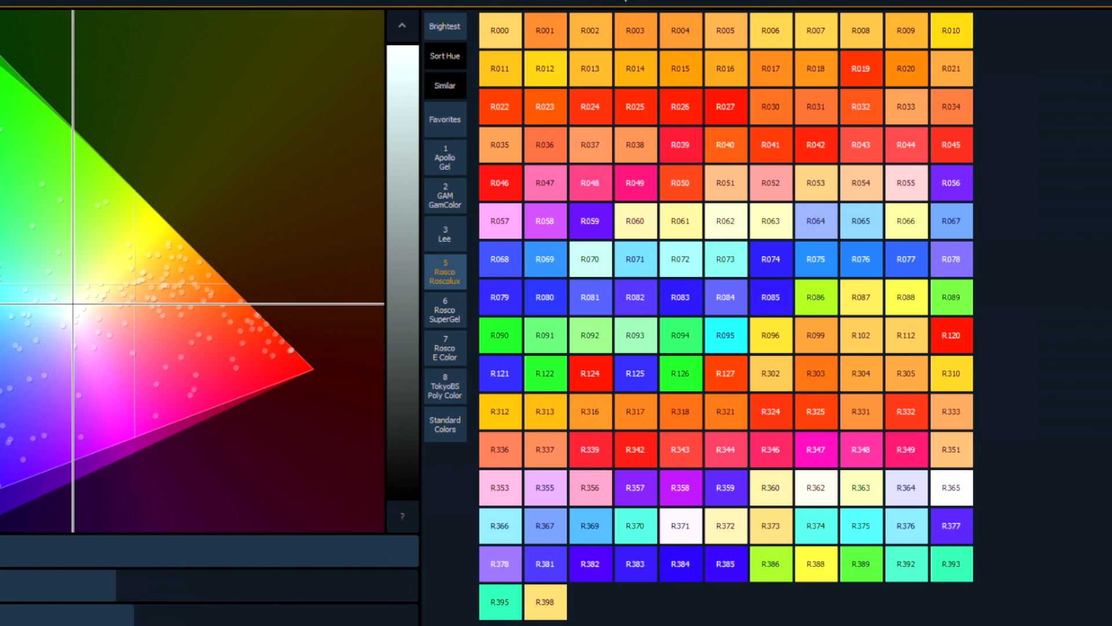
pyautogui.click(444, 157)
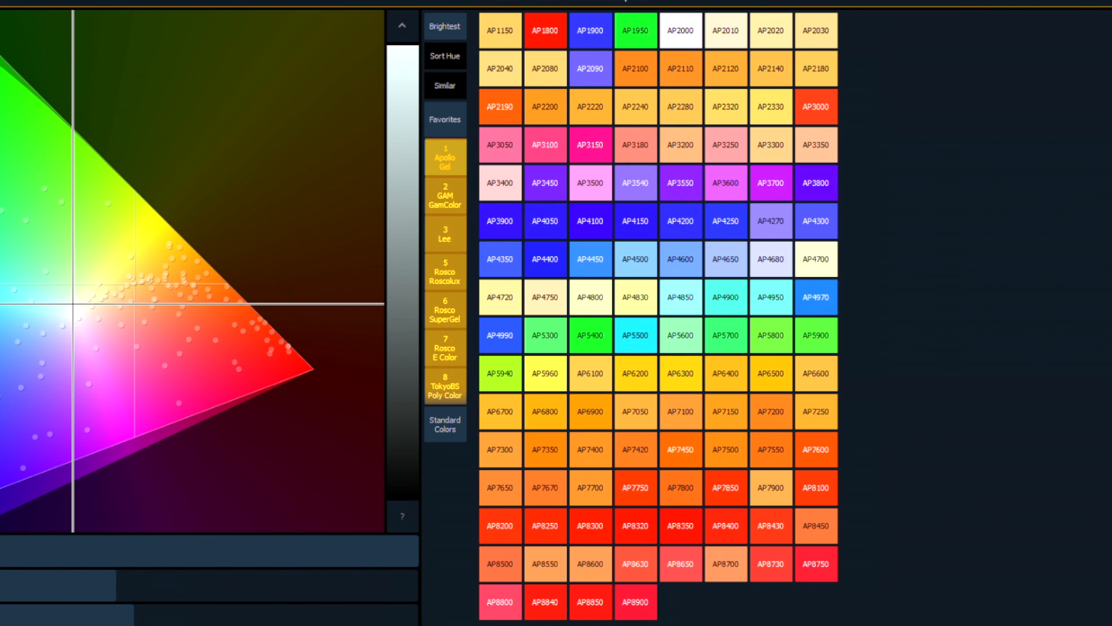
pyautogui.click(445, 272)
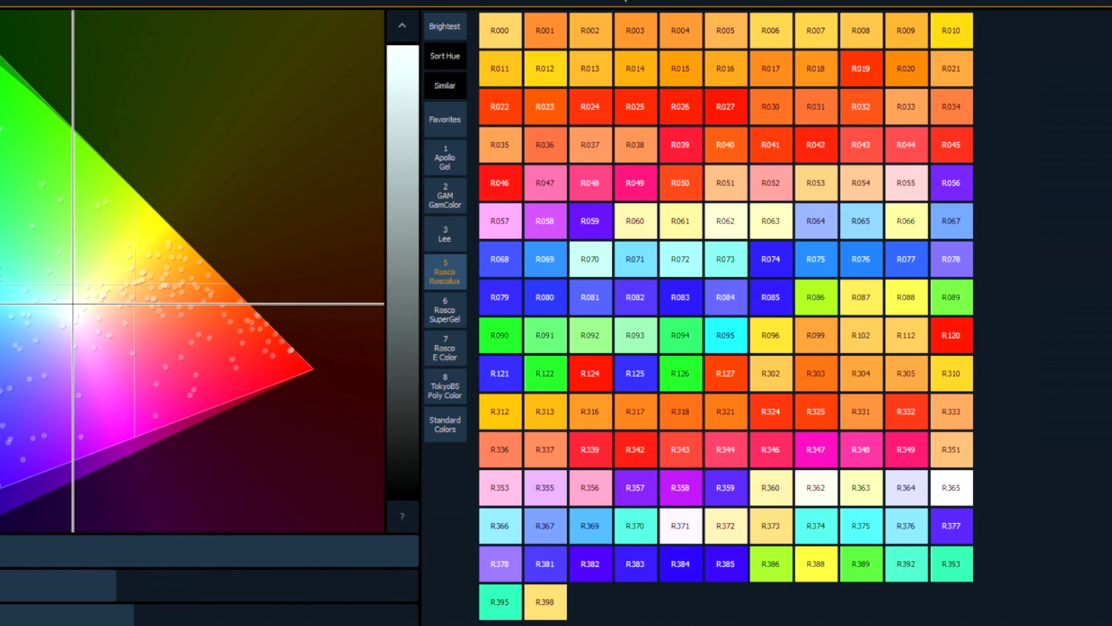
pyautogui.click(445, 424)
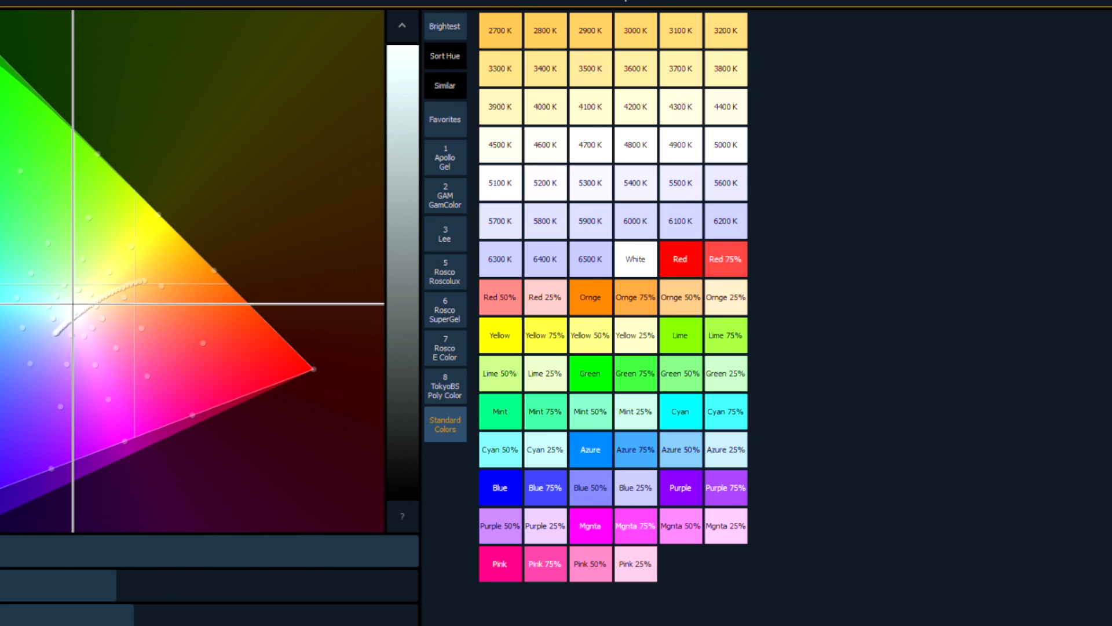
pyautogui.click(445, 269)
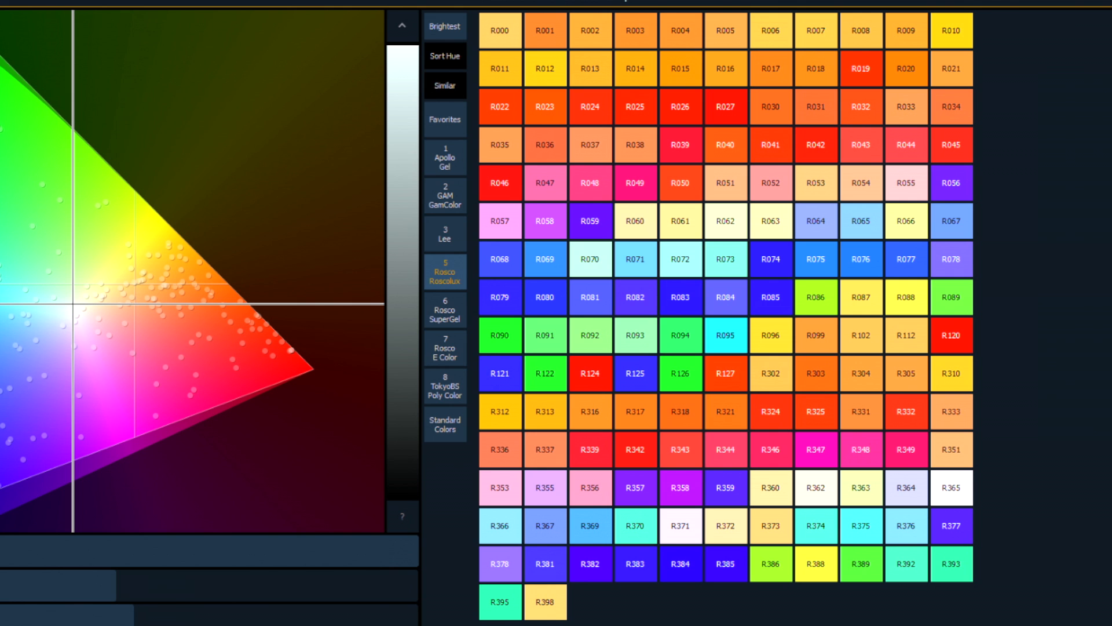
pyautogui.click(445, 56)
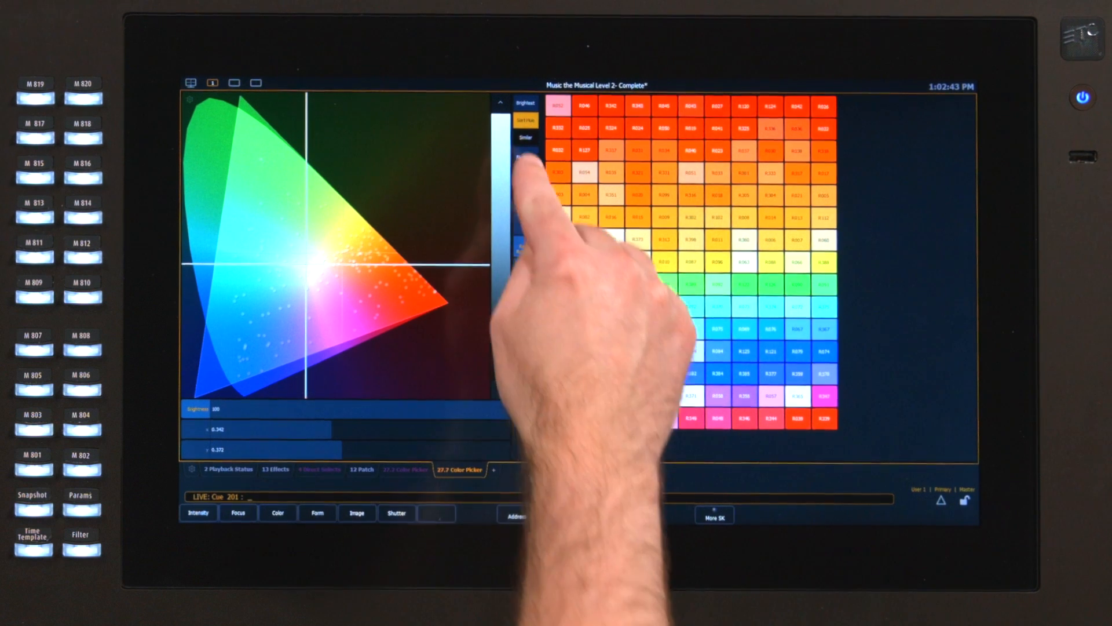
# Sort by hue, pick green at x 0.239, y 0.675, and show the spectral view.
pyautogui.click(525, 137)
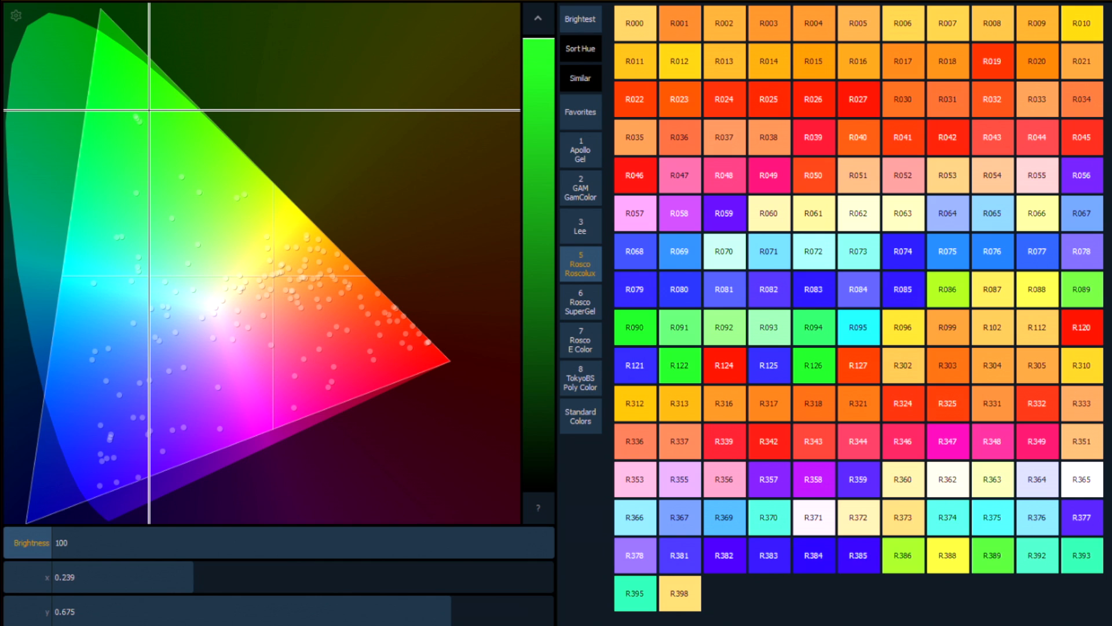
pyautogui.click(580, 19)
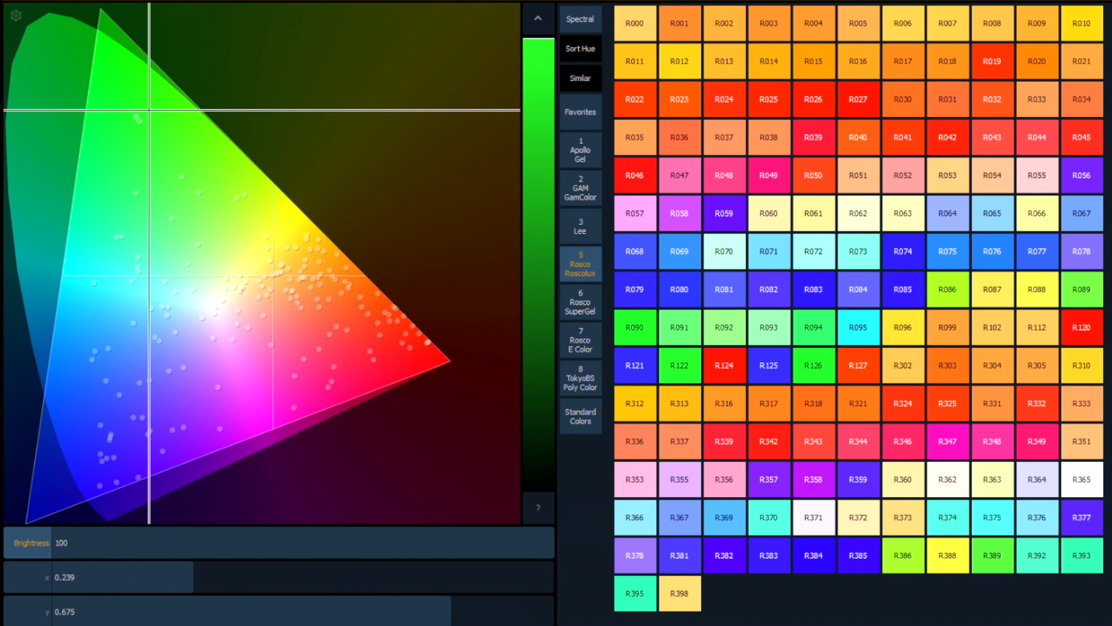
pyautogui.click(579, 18)
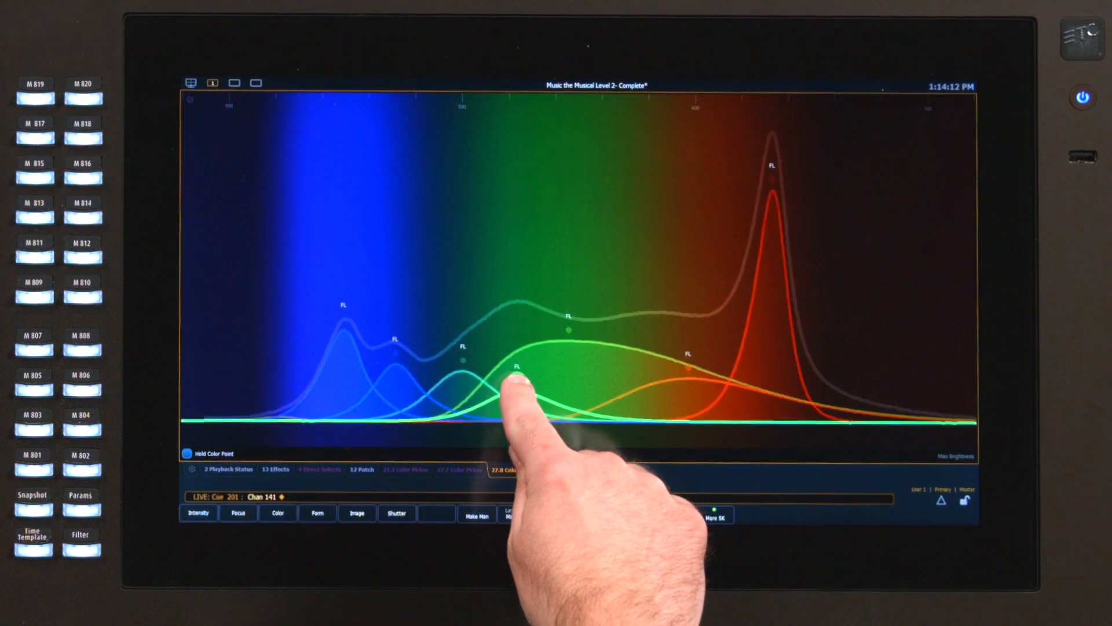
# Adjust channel 141's green emitter with Hold Color Point on, then select channel 111.
pyautogui.moveTo(508, 383); pyautogui.dragTo(511, 397)
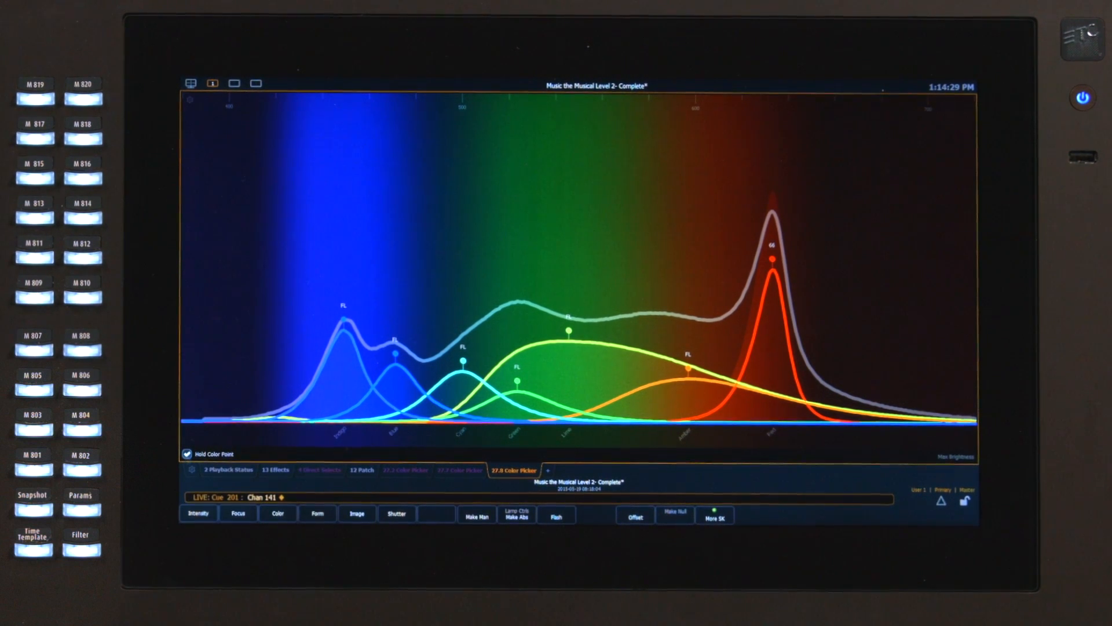
pyautogui.click(770, 262)
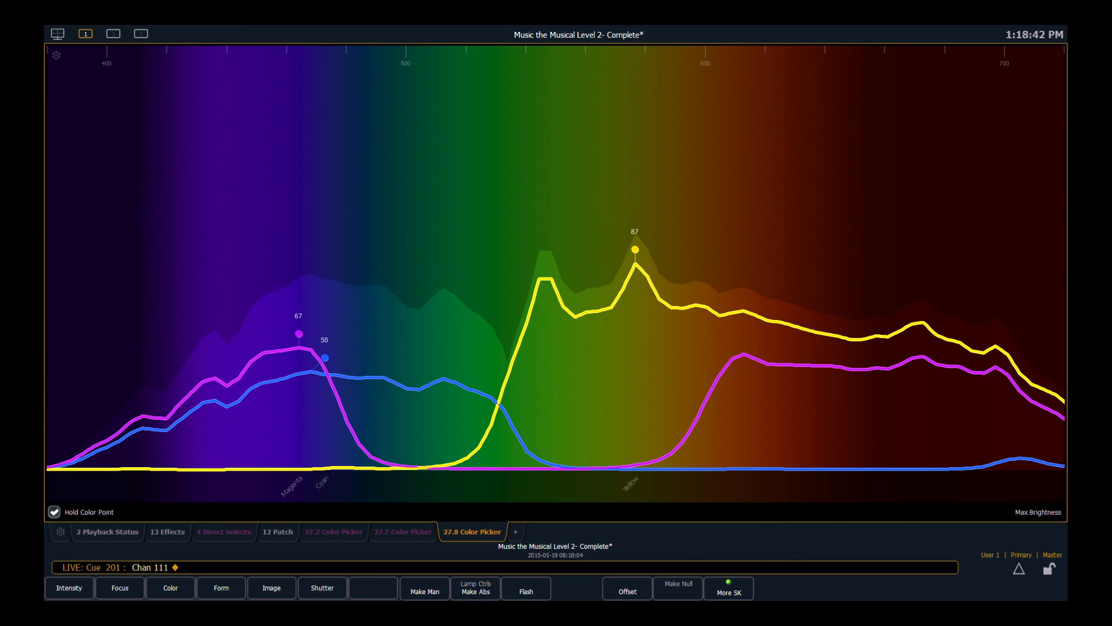
pyautogui.click(54, 512)
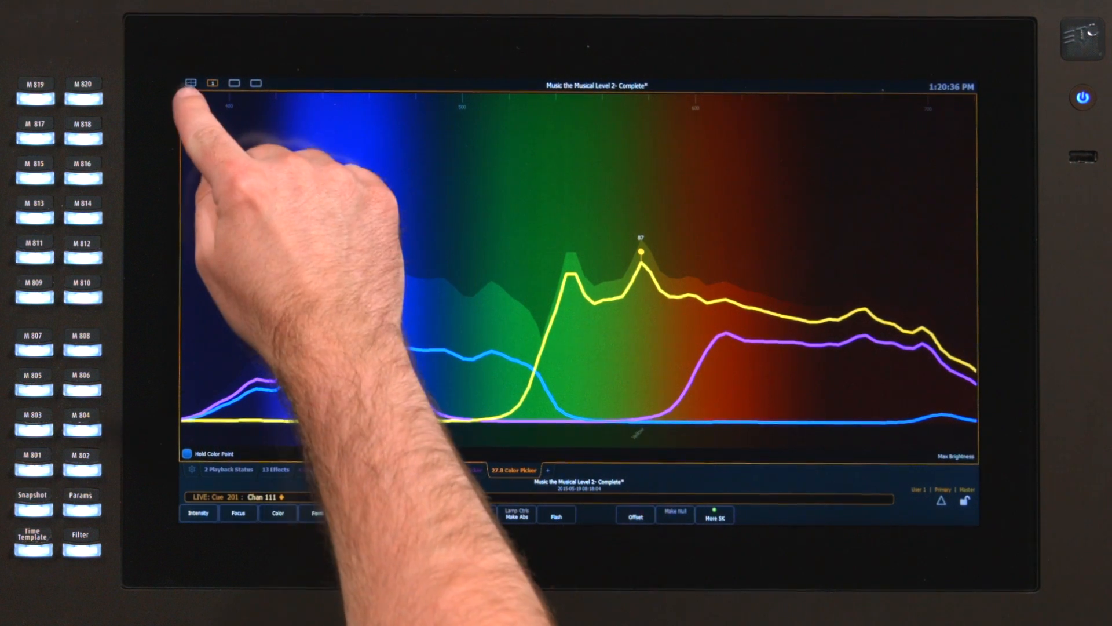
# Switch the color picker display mode to the CIE xy diagram with gel swatches.
pyautogui.click(190, 82)
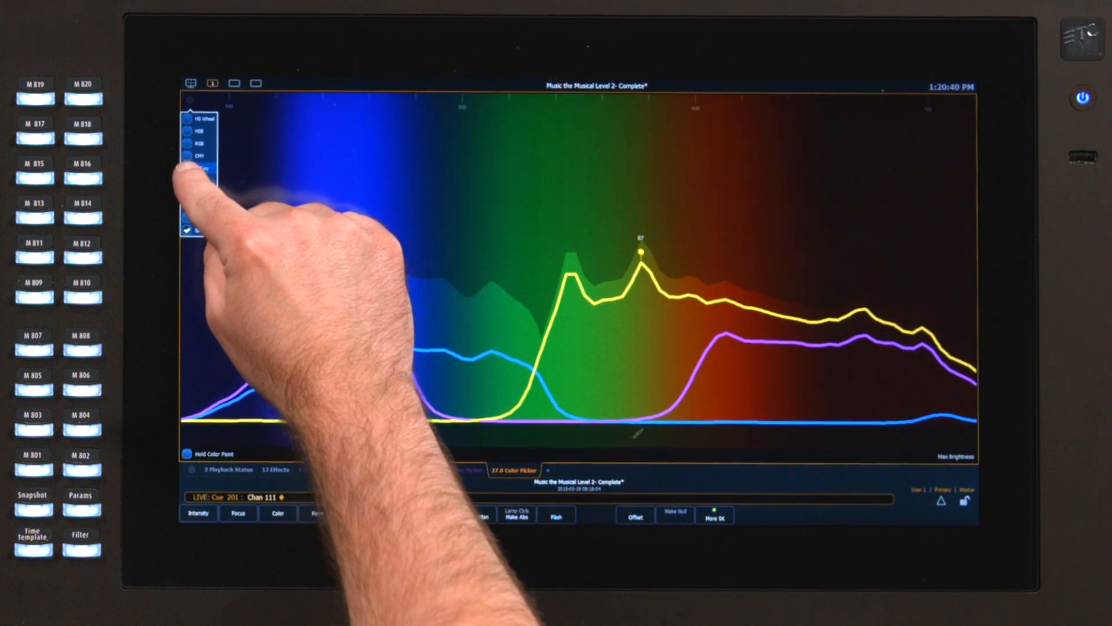
pyautogui.click(202, 168)
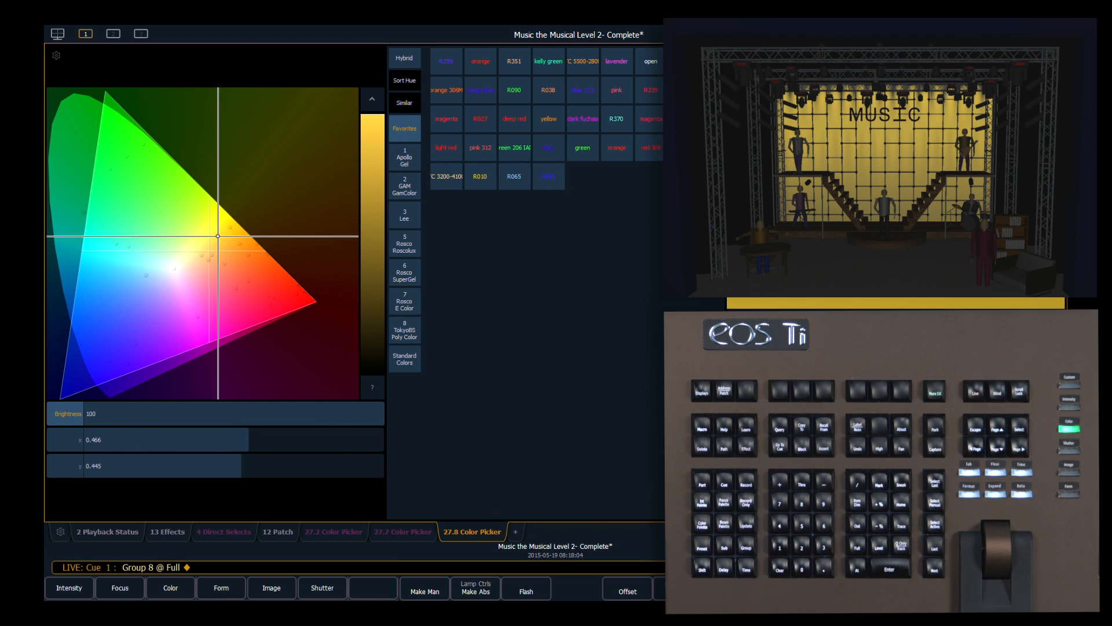
# With No Color Path, scrub Group 8's fade from warm white toward full blue.
pyautogui.click(743, 480)
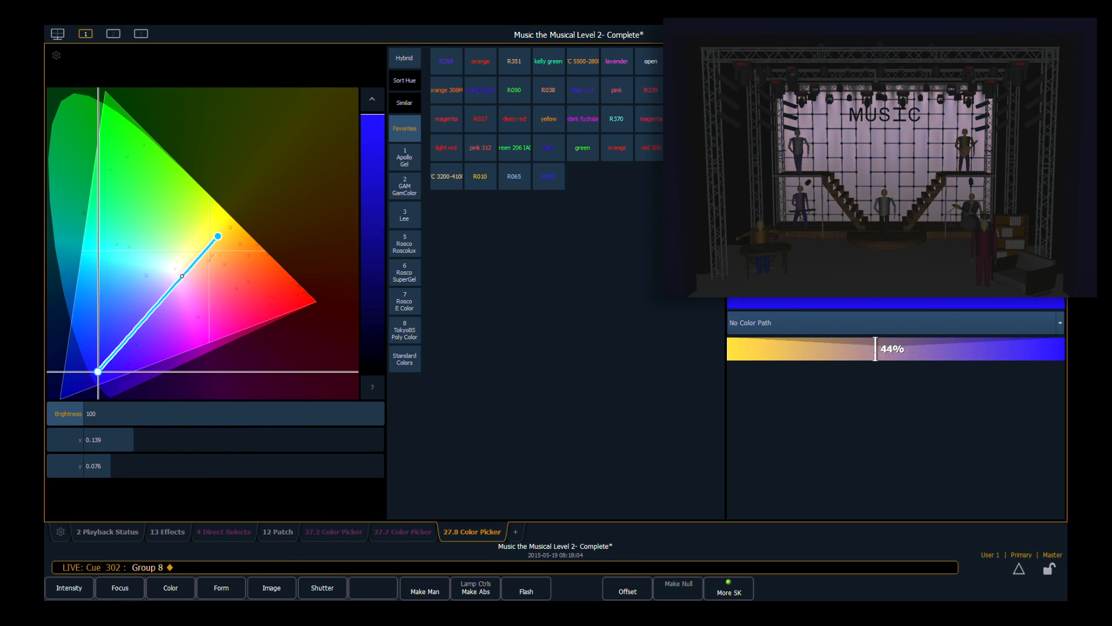
pyautogui.moveTo(877, 349); pyautogui.dragTo(1013, 349)
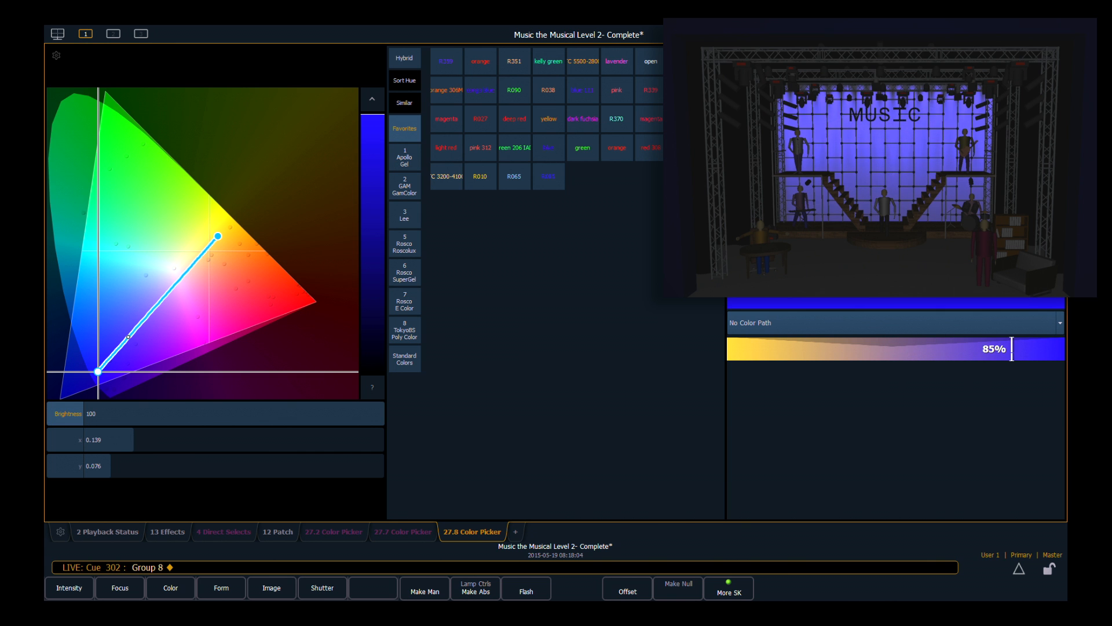
pyautogui.moveTo(1011, 348); pyautogui.dragTo(1061, 348)
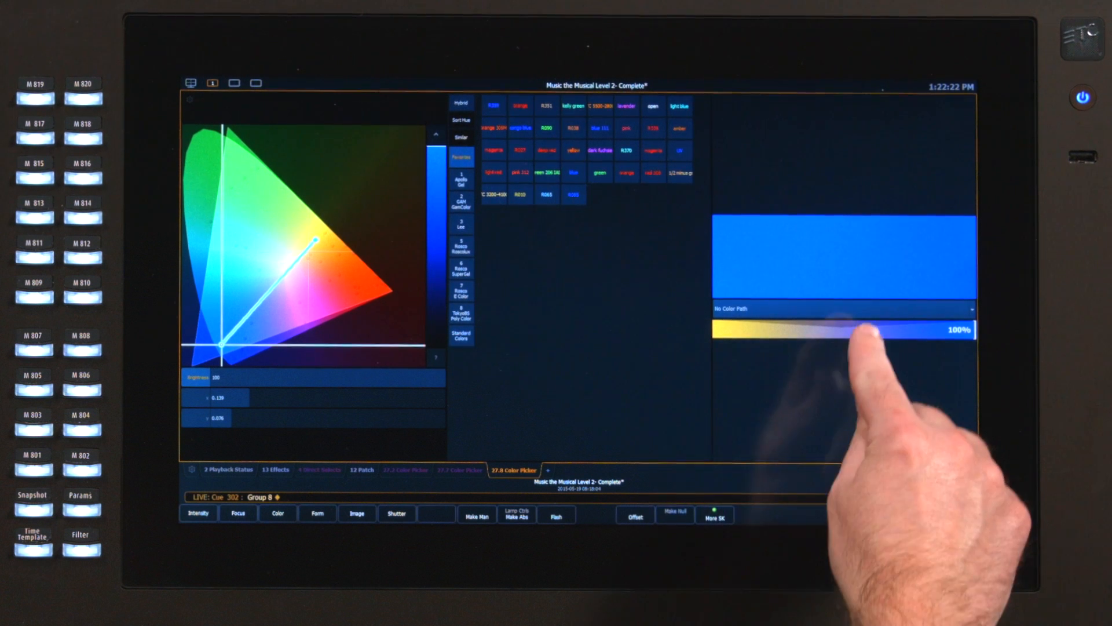
pyautogui.click(841, 309)
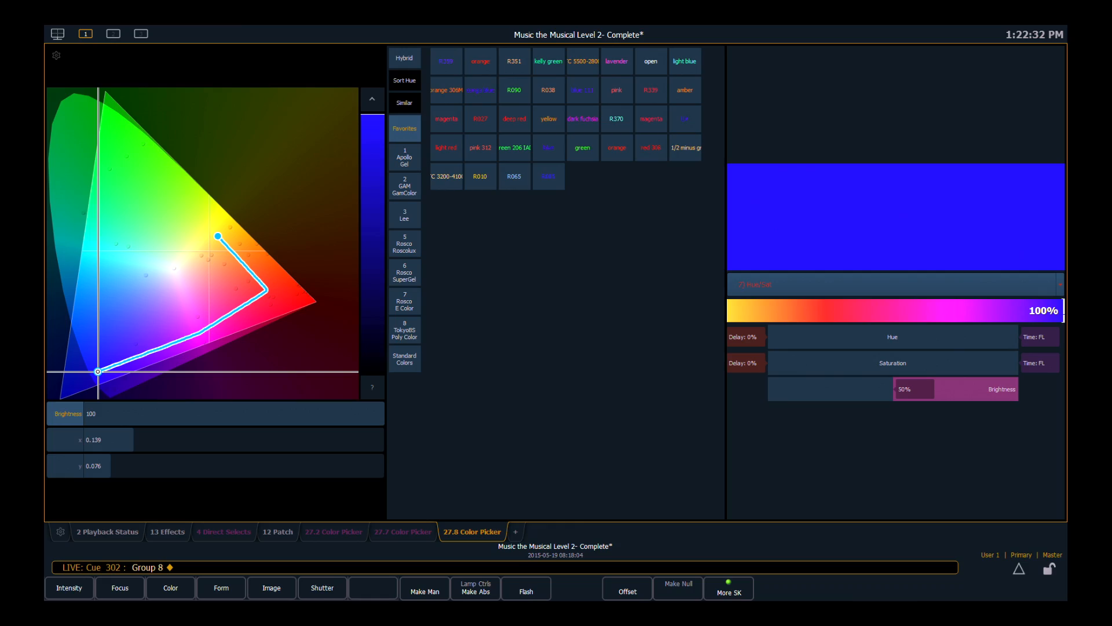
# Select the 1 Hue/Sat color path and scrub the fade through to full blue.
pyautogui.click(892, 311)
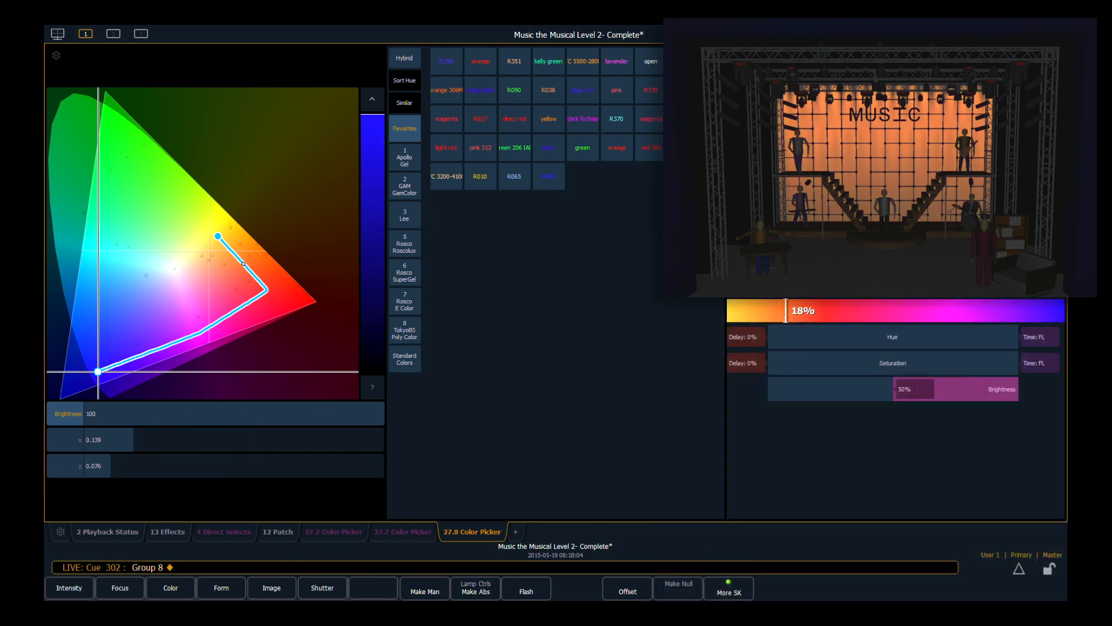
pyautogui.moveTo(790, 309); pyautogui.dragTo(917, 308)
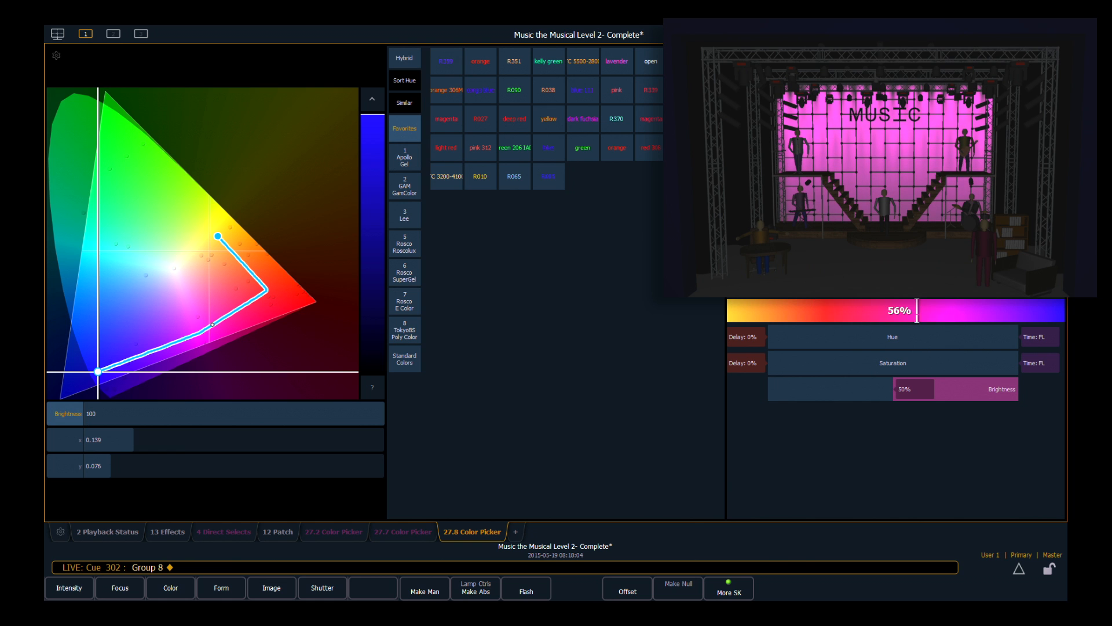
pyautogui.moveTo(901, 309); pyautogui.dragTo(1057, 310)
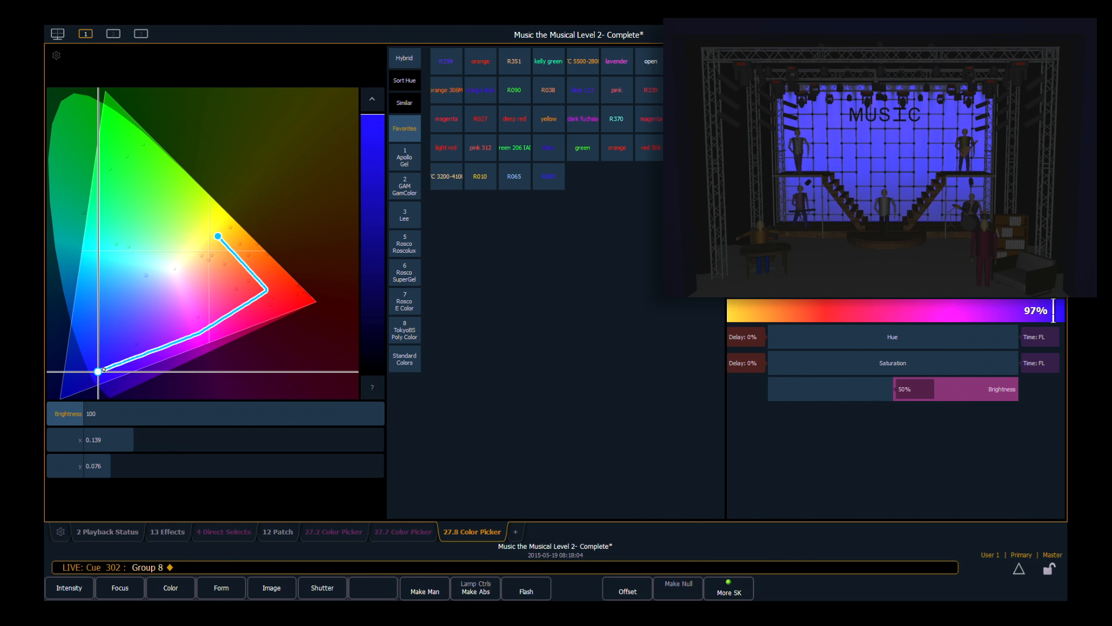
pyautogui.moveTo(1032, 310); pyautogui.dragTo(1050, 310)
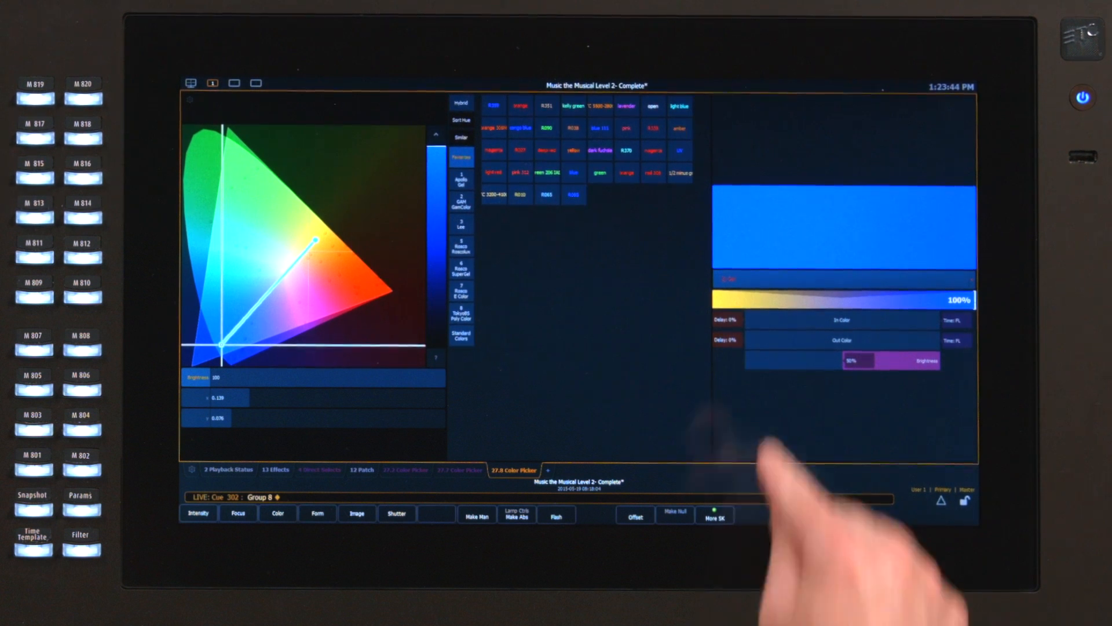
# Set In Color delay to 31% and Out Color time to 80%.
pyautogui.click(774, 320)
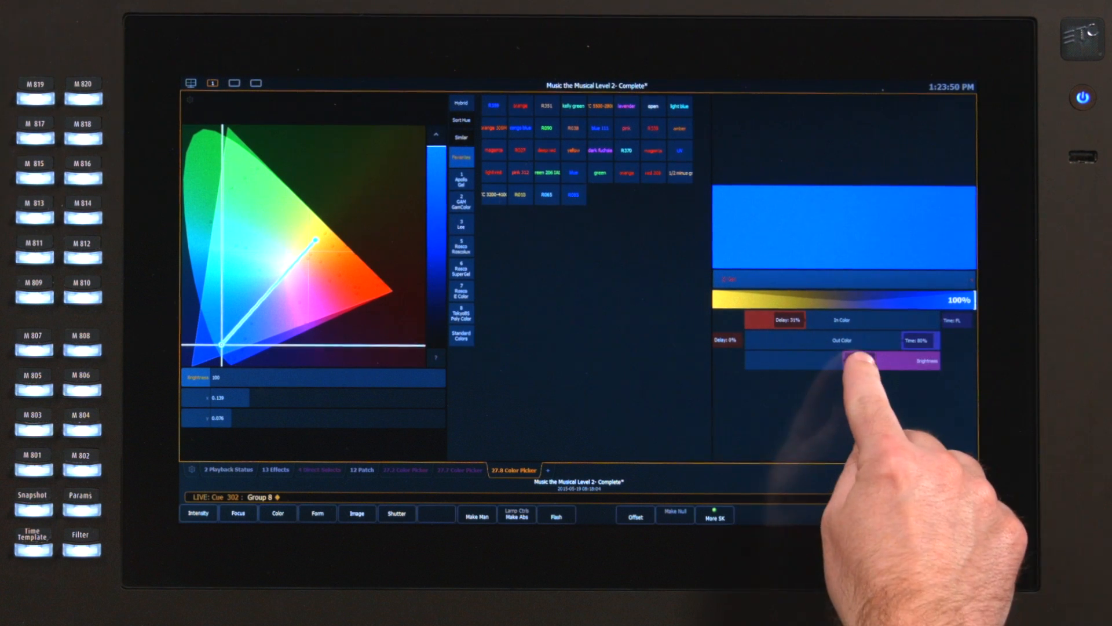
pyautogui.moveTo(901, 364); pyautogui.dragTo(880, 364)
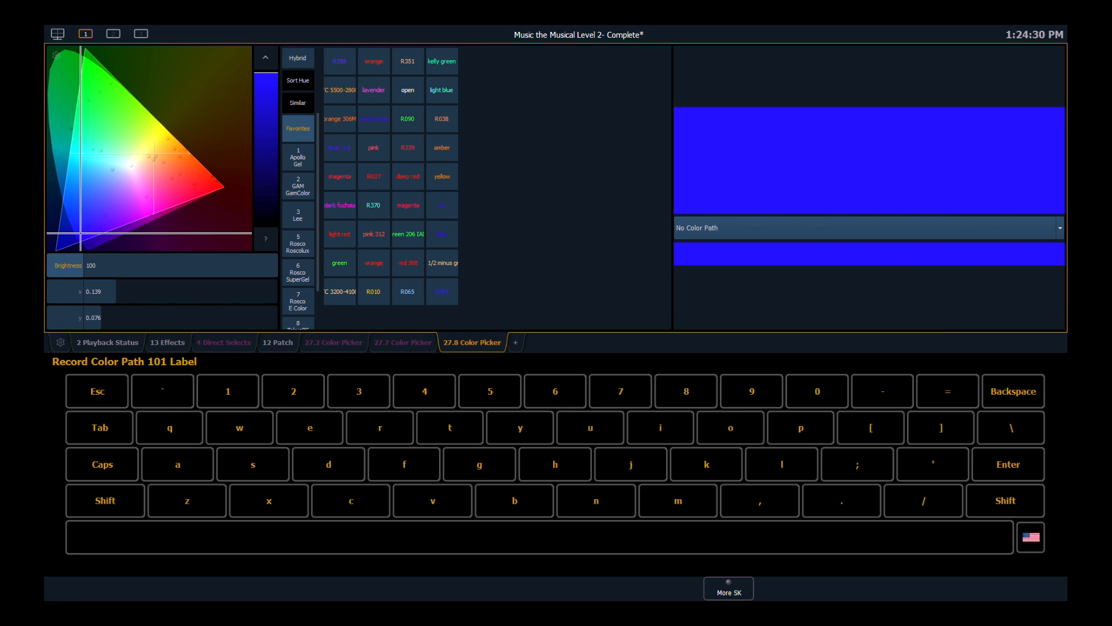
# Type the label 'my color' for color path 101.
pyautogui.write('c')
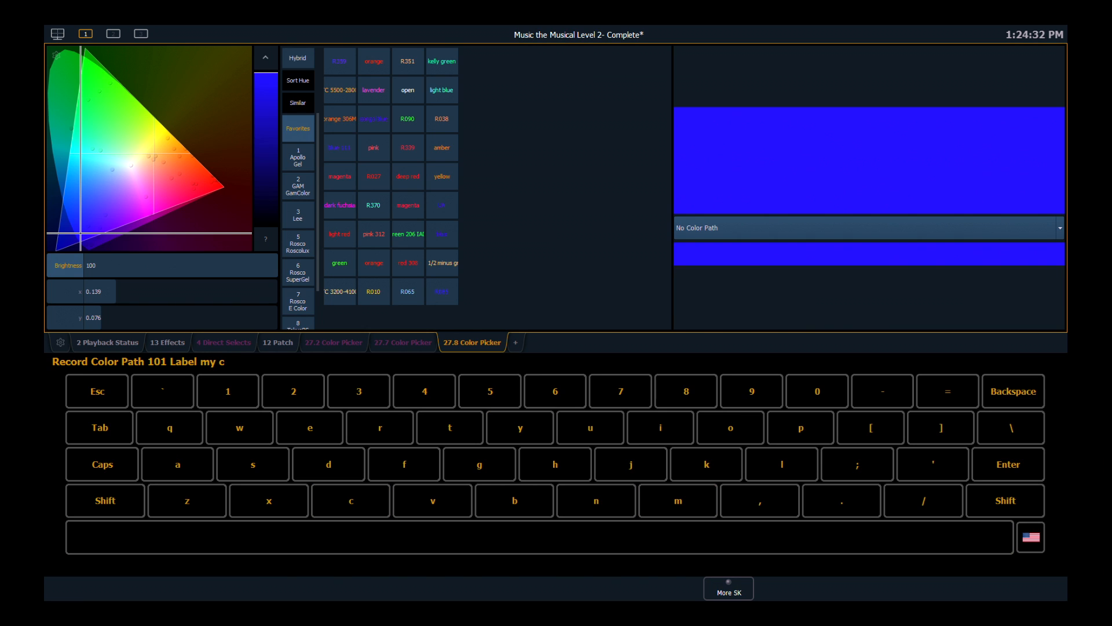
pyautogui.write('olor')
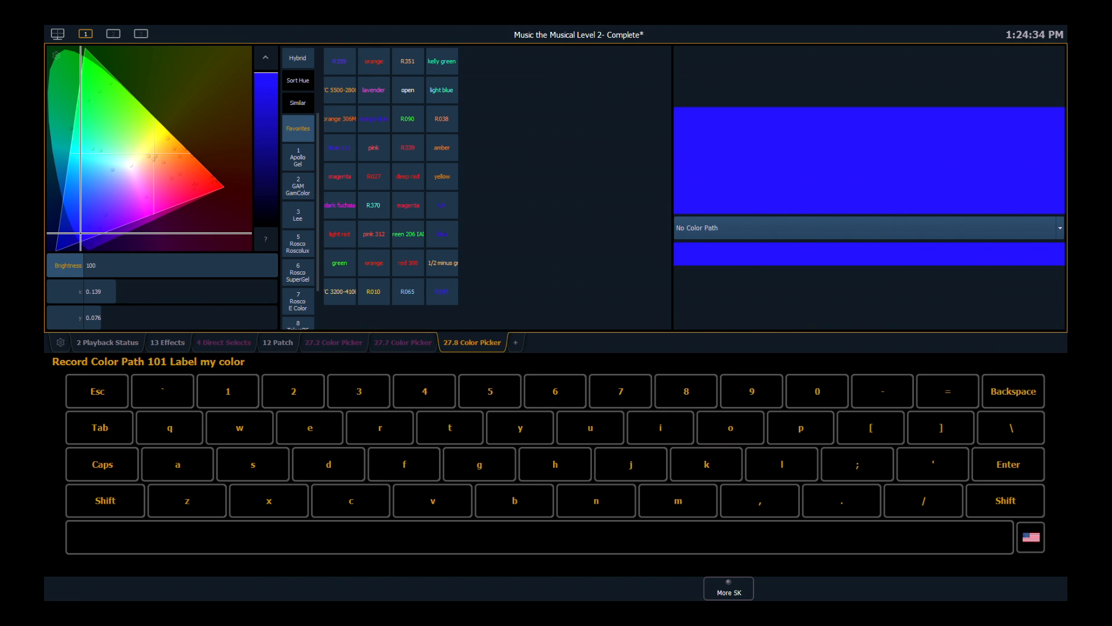